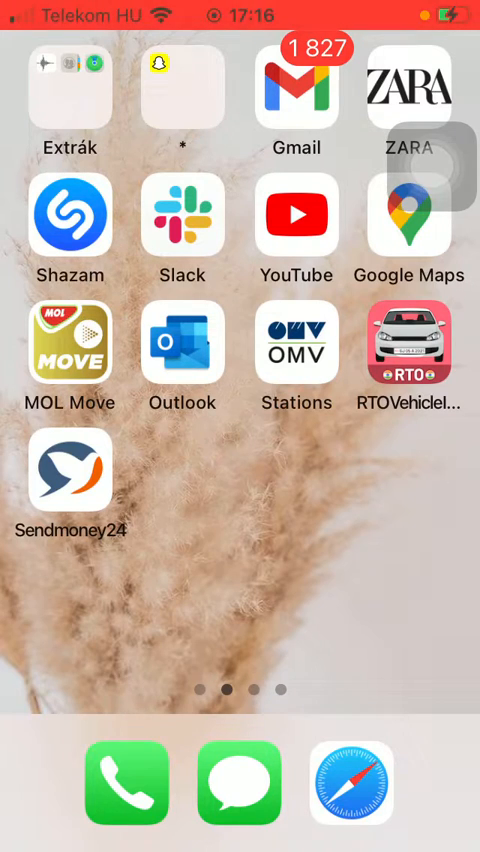
Launch Outlook from the Home Screen and reach its Settings via the side menu.
{"action": "left_click", "coordinate": [183, 343]}
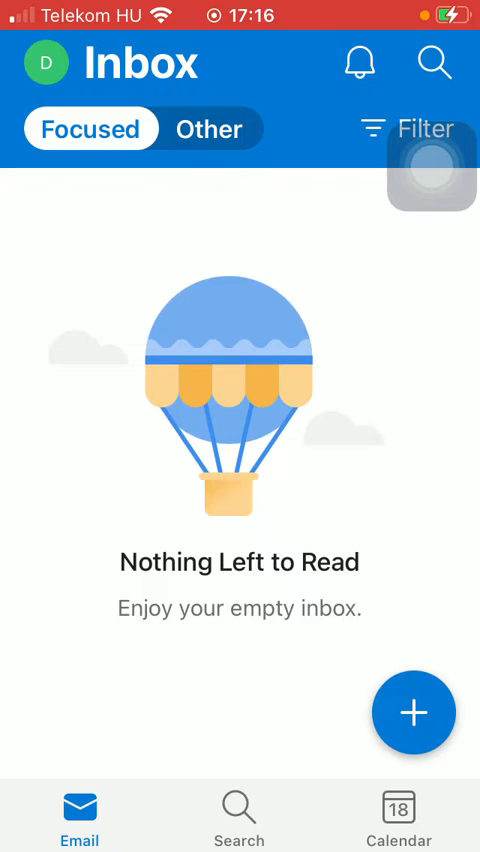
{"action": "left_click", "coordinate": [53, 63]}
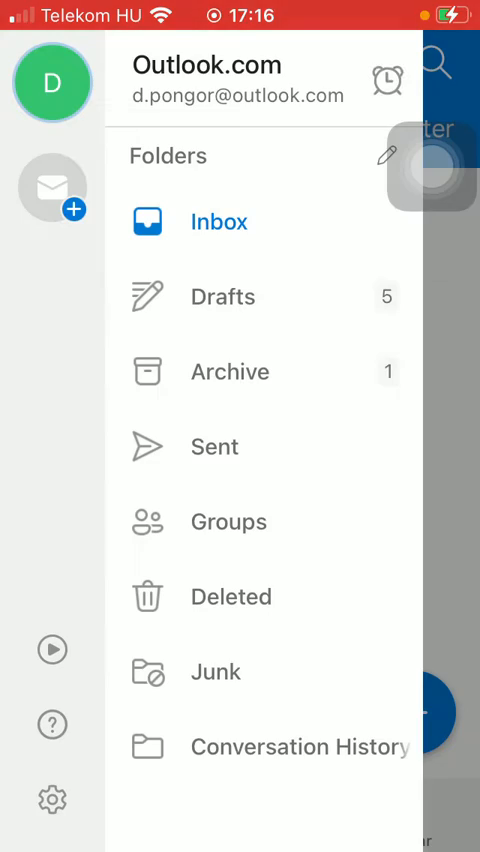
{"action": "left_click", "coordinate": [52, 798]}
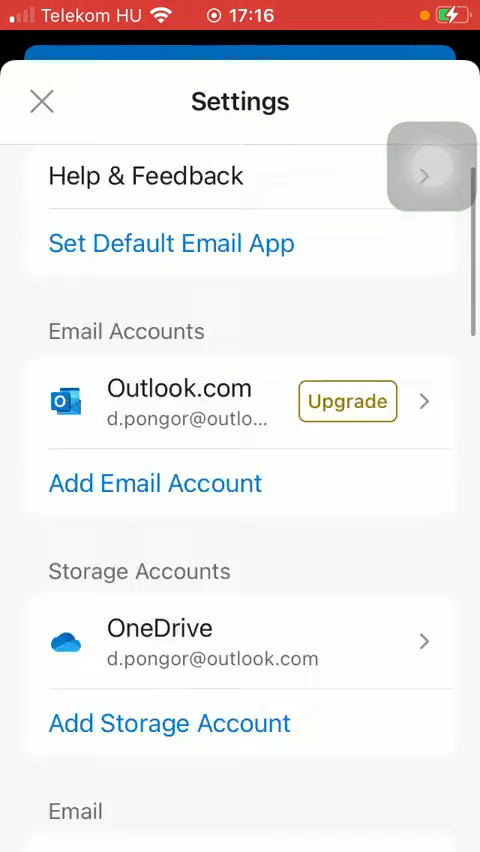
Reach Integrations And Add-Ins and enter the Siri Shortcuts page.
{"action": "scroll", "scroll_direction": "down", "scroll_amount": 3}
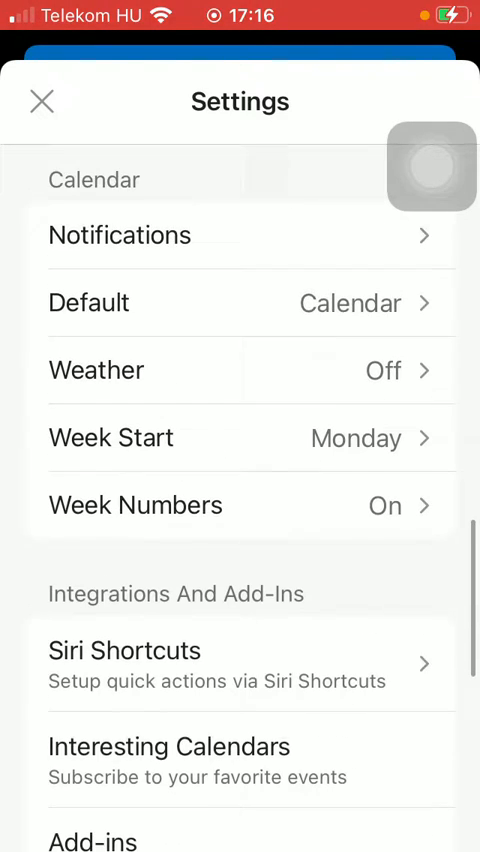
{"action": "scroll", "scroll_direction": "down", "scroll_amount": 3}
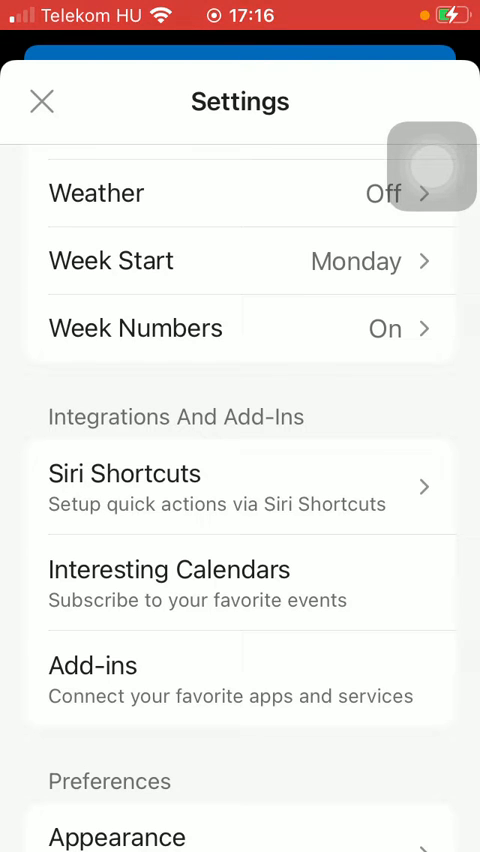
{"action": "left_click", "coordinate": [240, 488]}
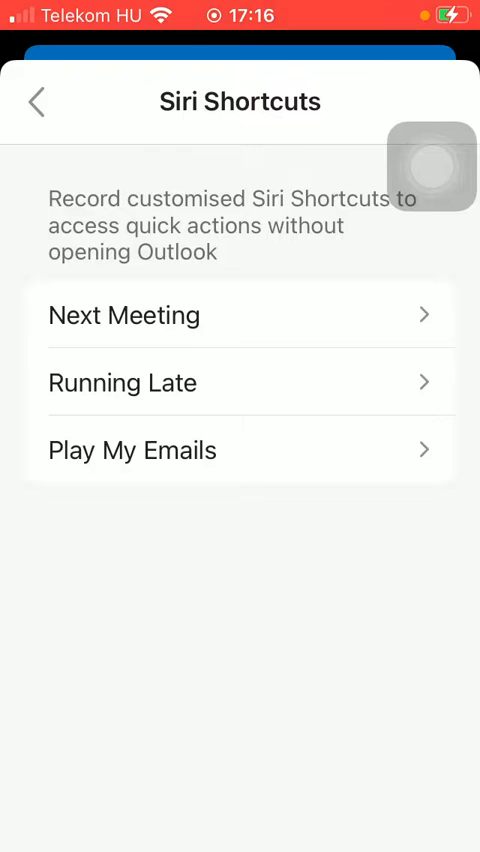
View the Next Meeting shortcut phrase prompt, dismiss the duplicate-name alert and cancel recording.
{"action": "left_click", "coordinate": [124, 314]}
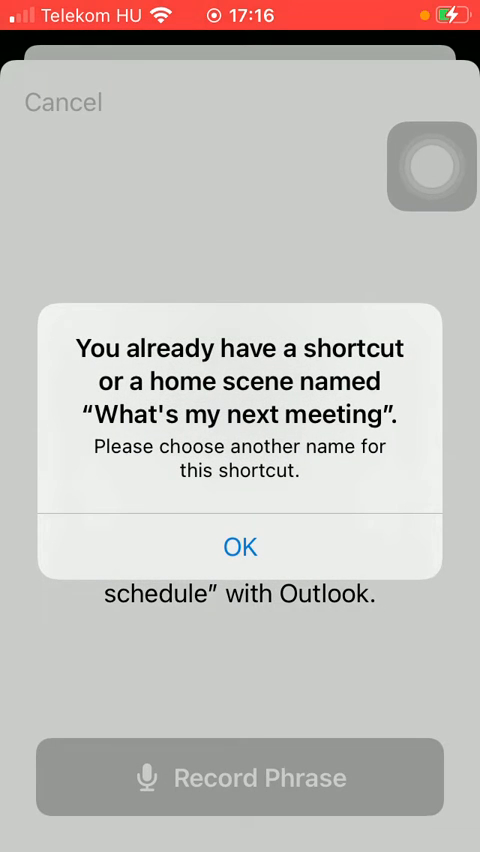
{"action": "left_click", "coordinate": [240, 547]}
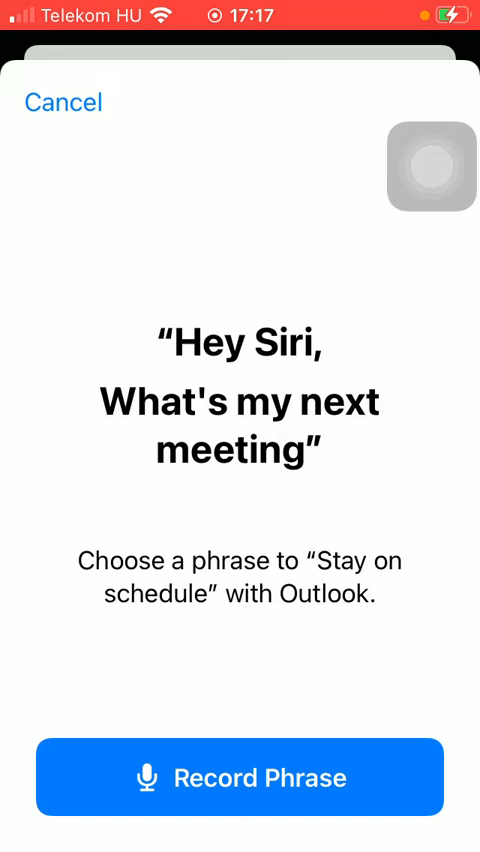
{"action": "left_click", "coordinate": [63, 101]}
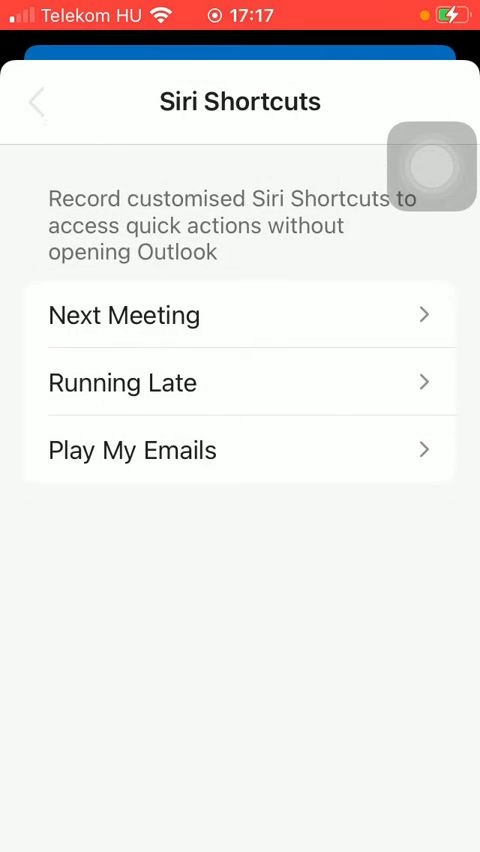
Back out of Siri Shortcuts and close Settings to return to the Focused inbox.
{"action": "left_click", "coordinate": [38, 101]}
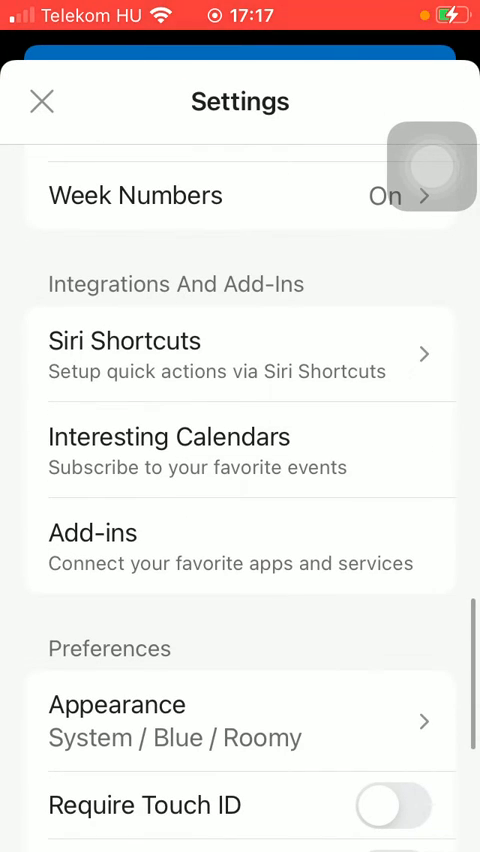
{"action": "left_click", "coordinate": [40, 101]}
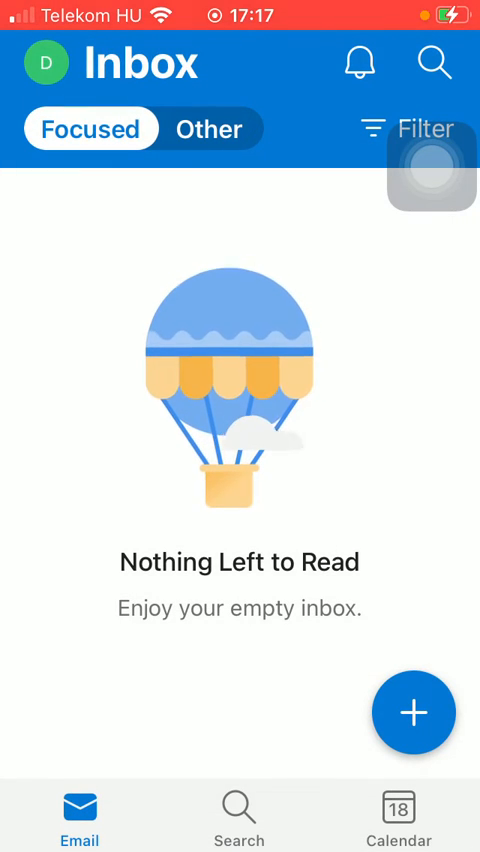